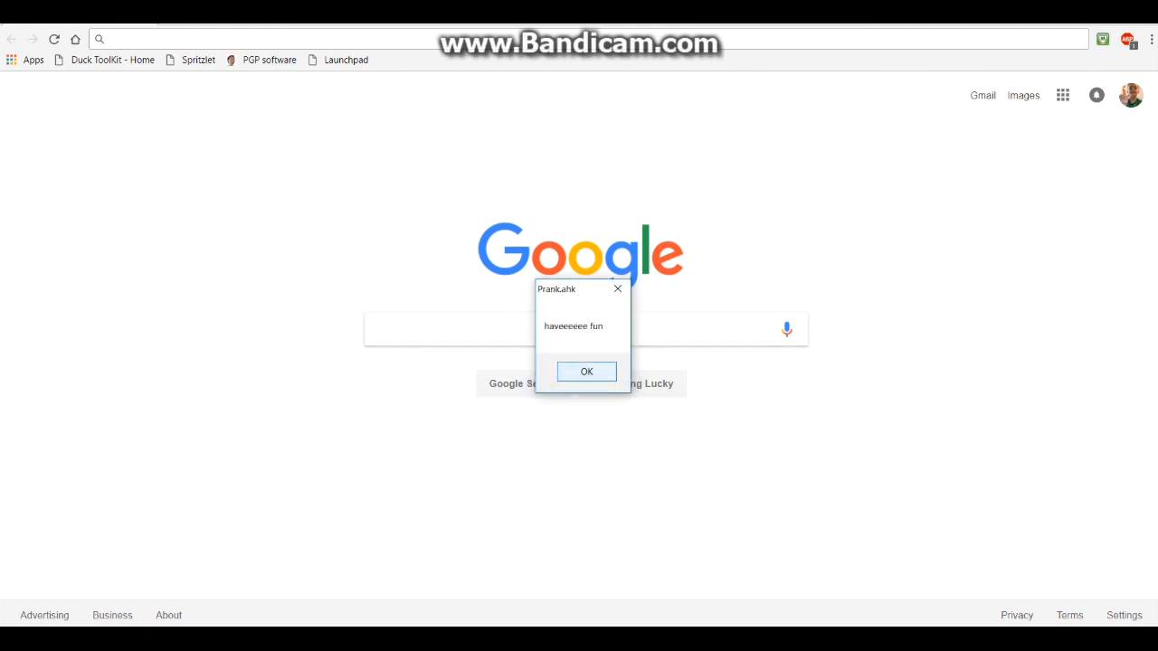
- Dismiss the Prank.ahk message box, test-type 'eeeee' in the address bar and clear it again
click(586, 373)
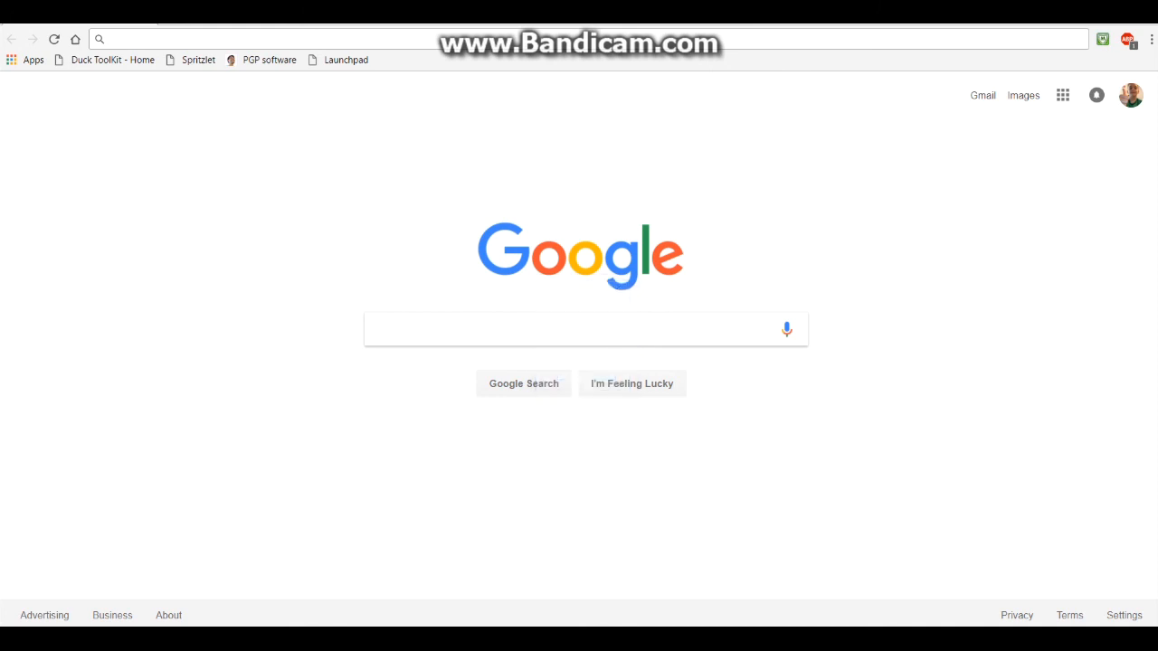
text(eeeee)
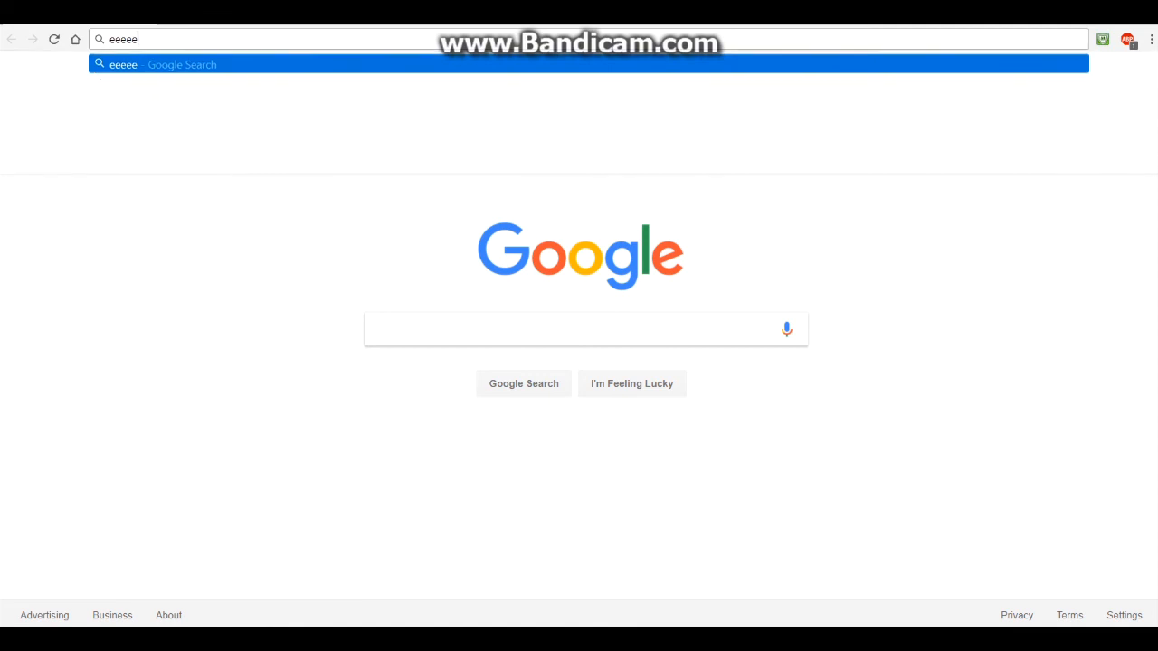
key(BackSpace)
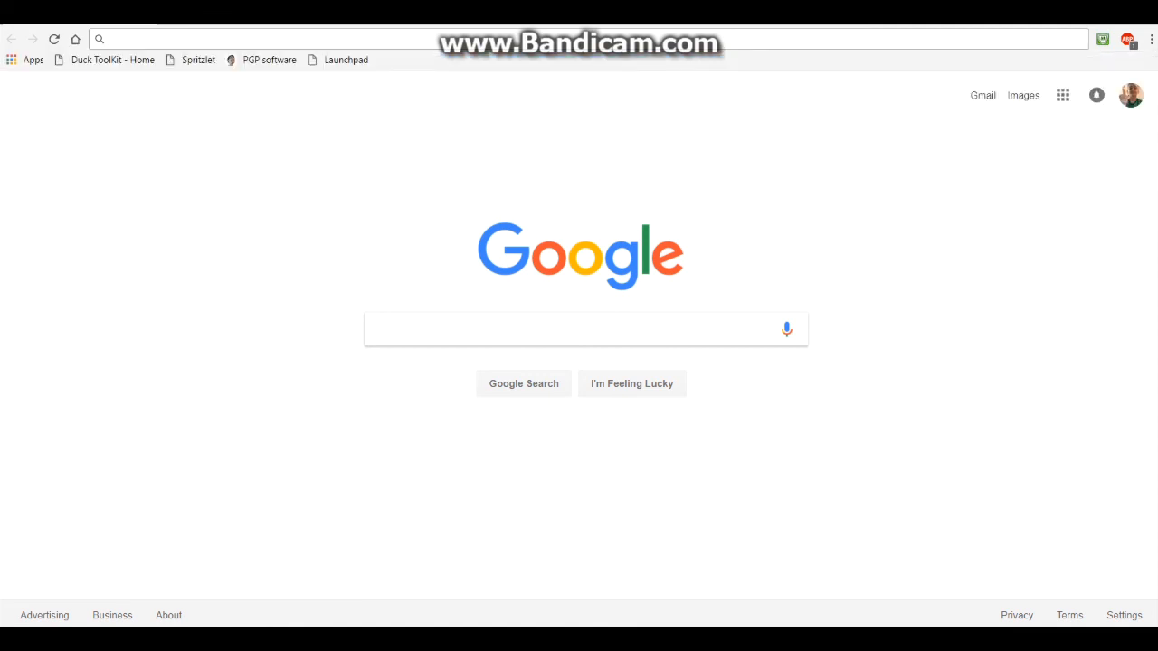
click(118, 38)
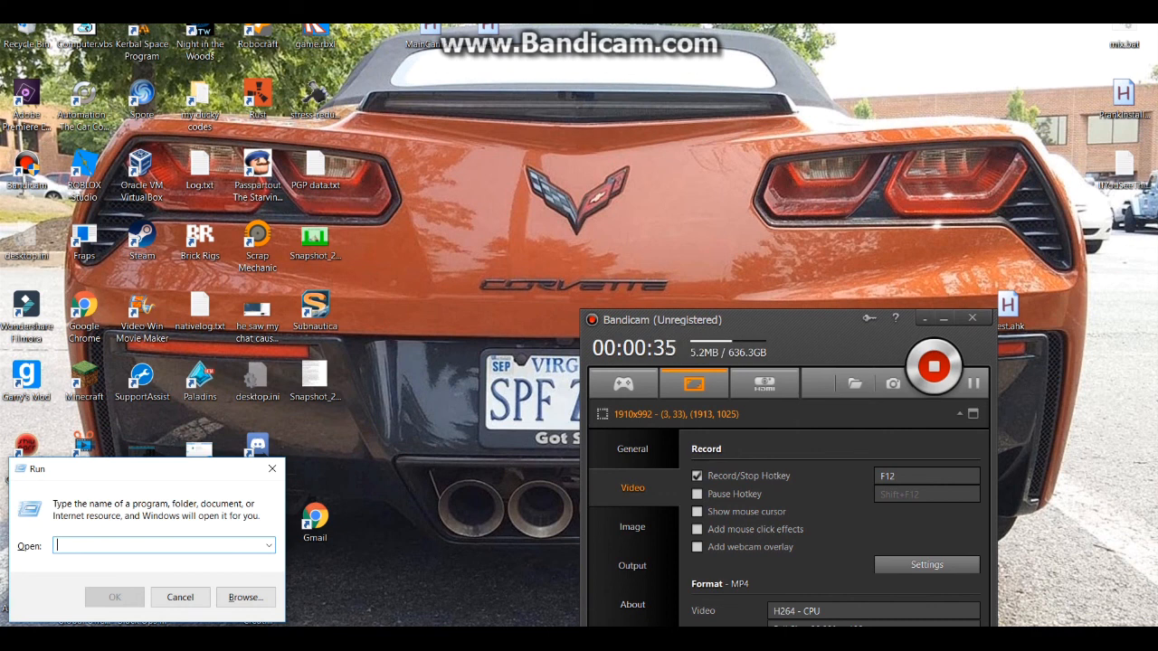
- Run shell:startup to open the current user's Startup folder containing Prank.ahk
text(shell)
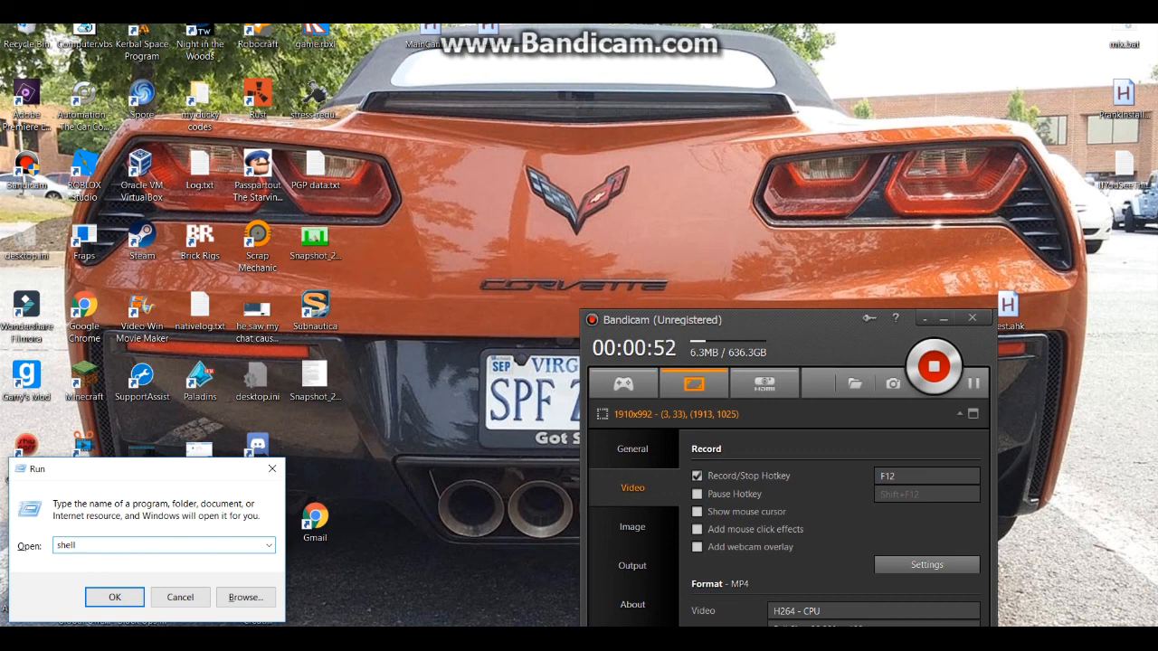
text(:)
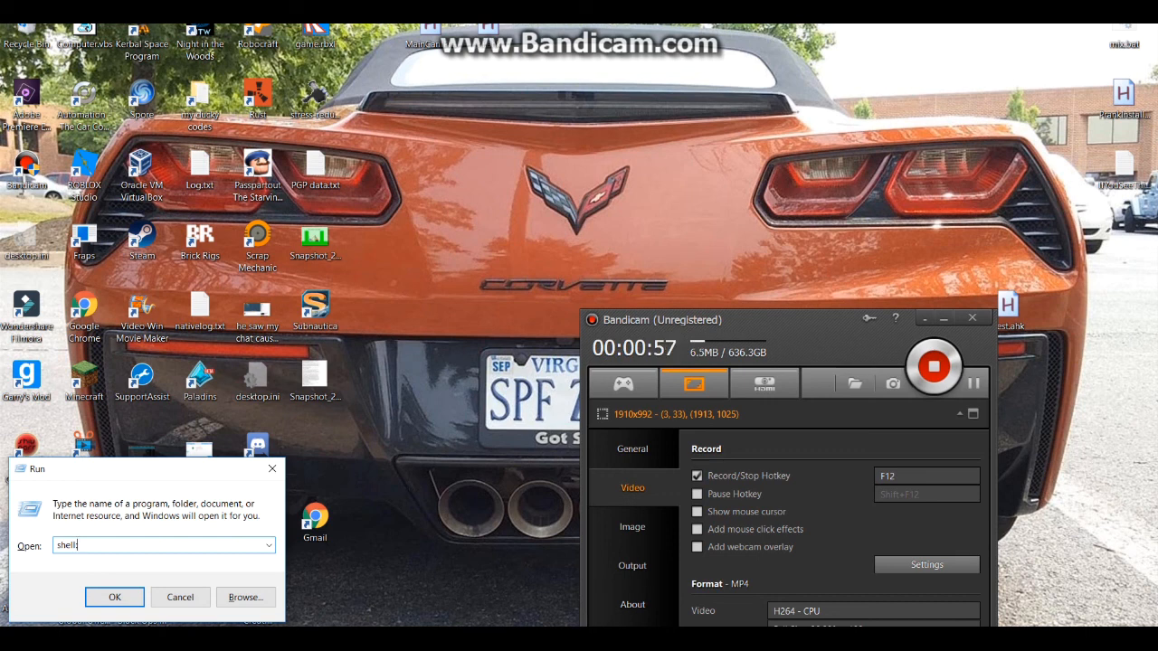
text(startup)
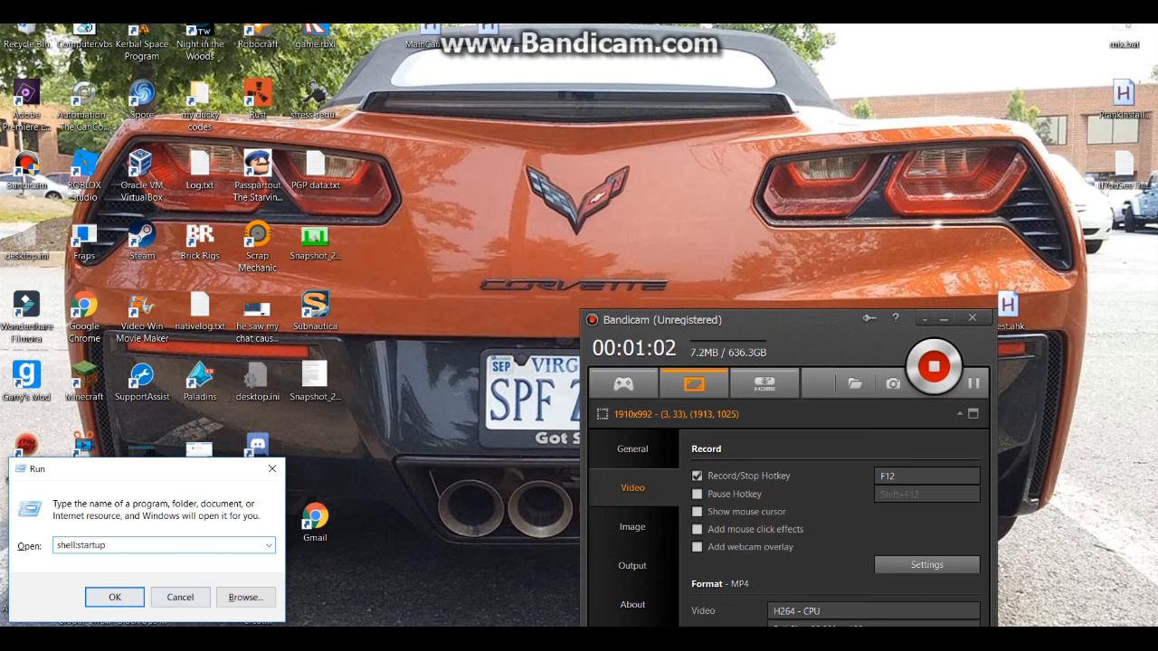
click(114, 597)
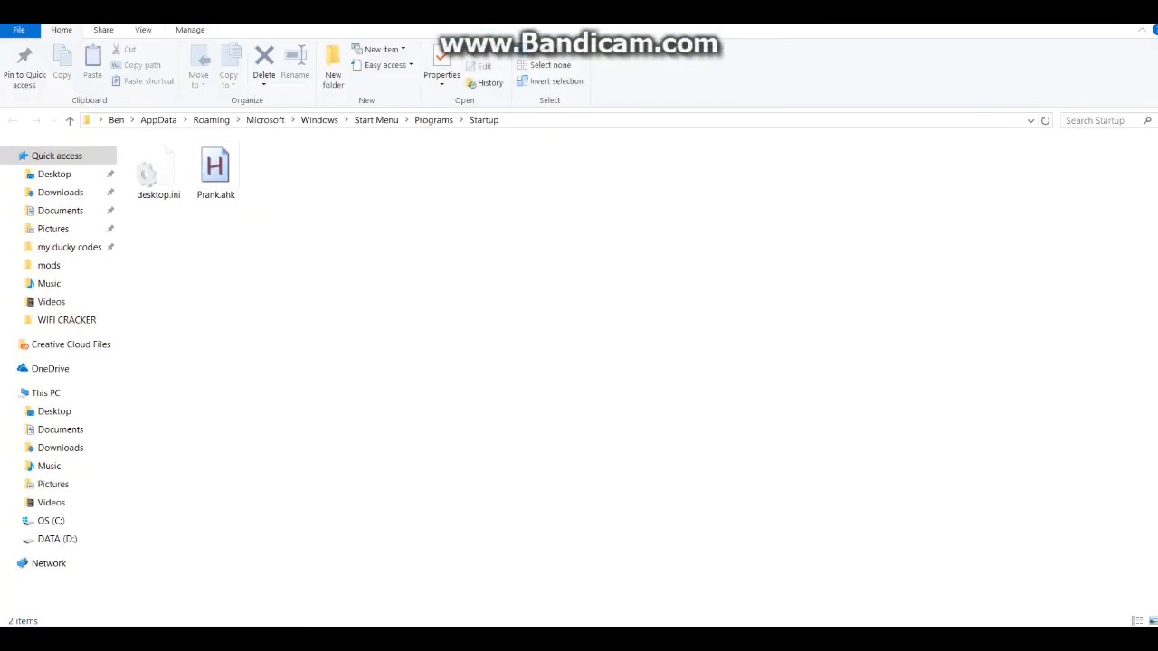
- Select Prank.ahk in the Startup folder and show its right-click context menu
click(215, 167)
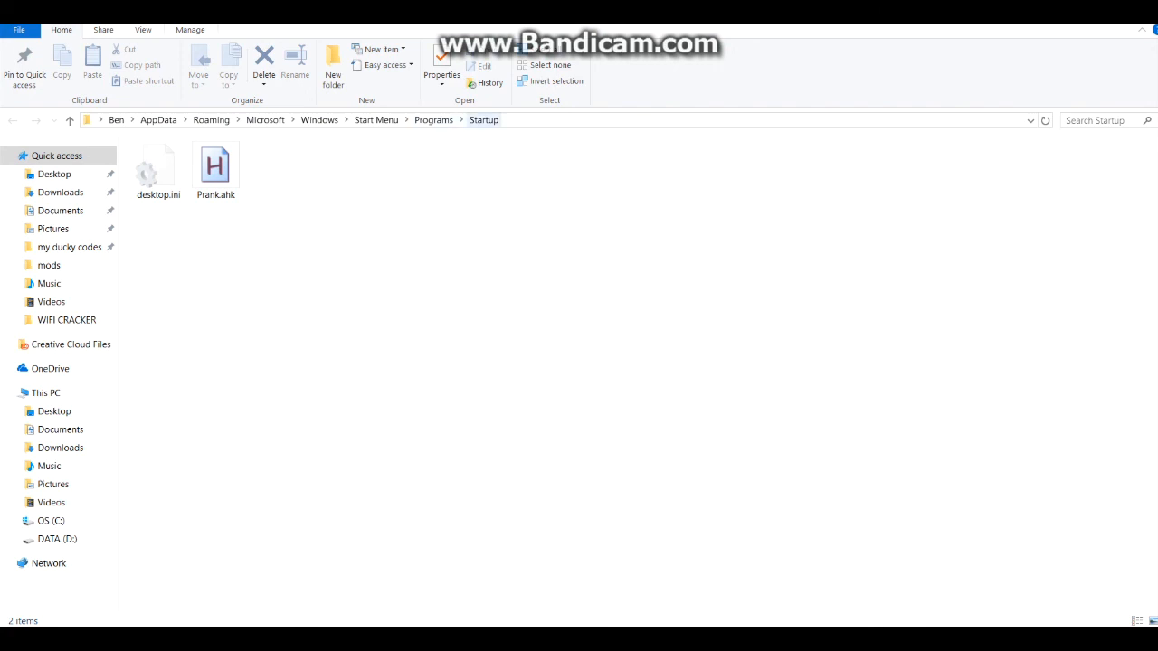
click(215, 167)
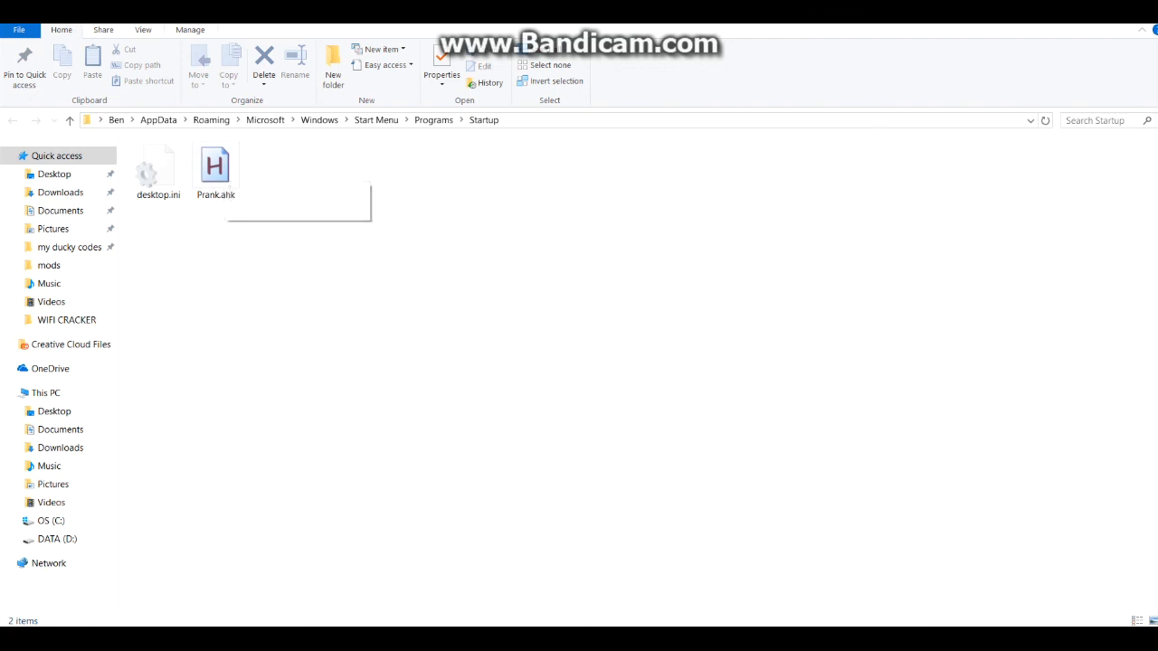
click(215, 167)
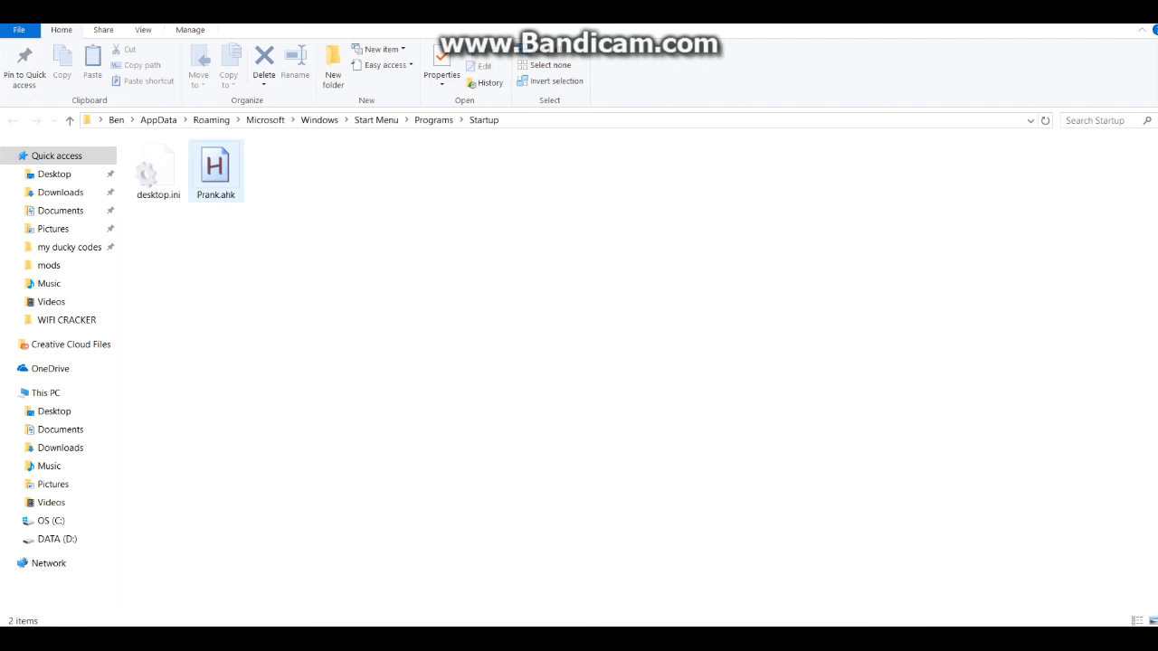
right_click(215, 165)
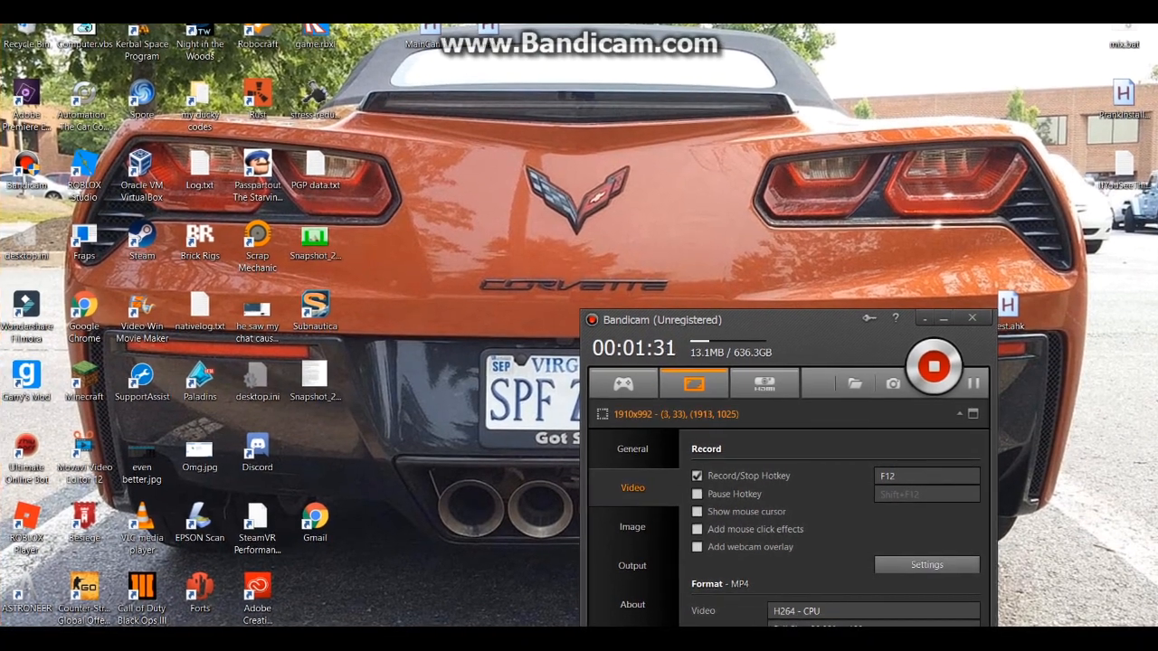
mouse_move(934, 366)
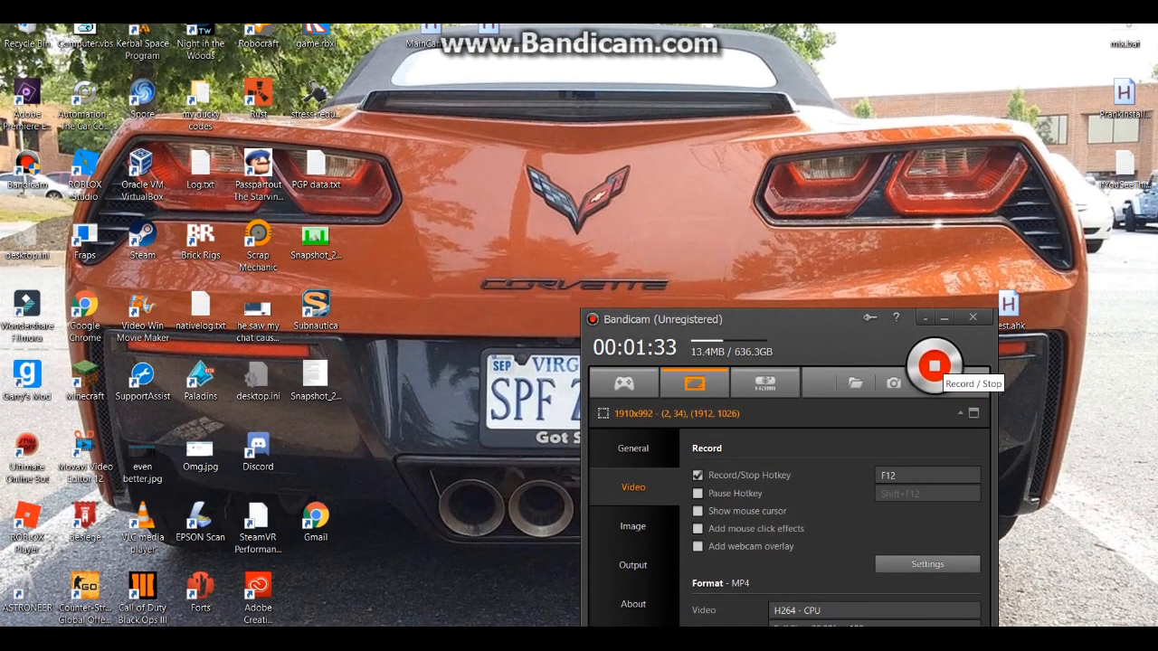